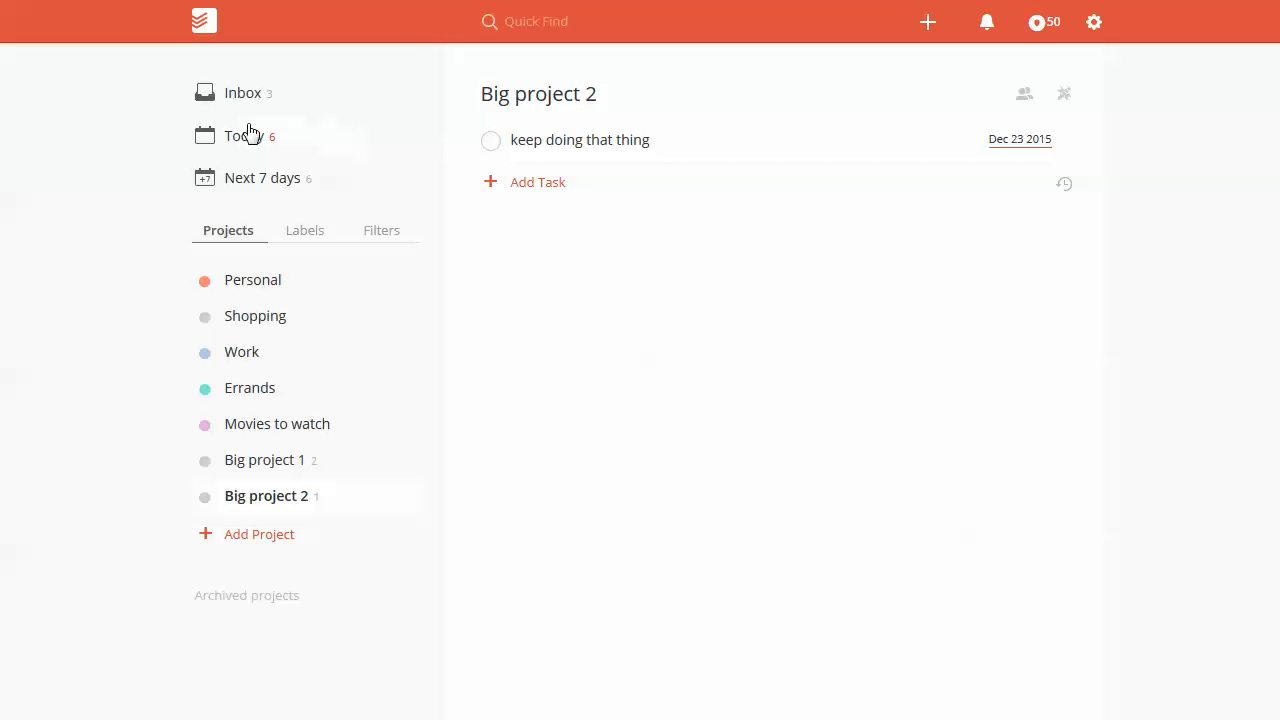
Show the Today view with six overdue tasks from Inbox and both Big projects
{"action": "left_click", "coordinate": [244, 135]}
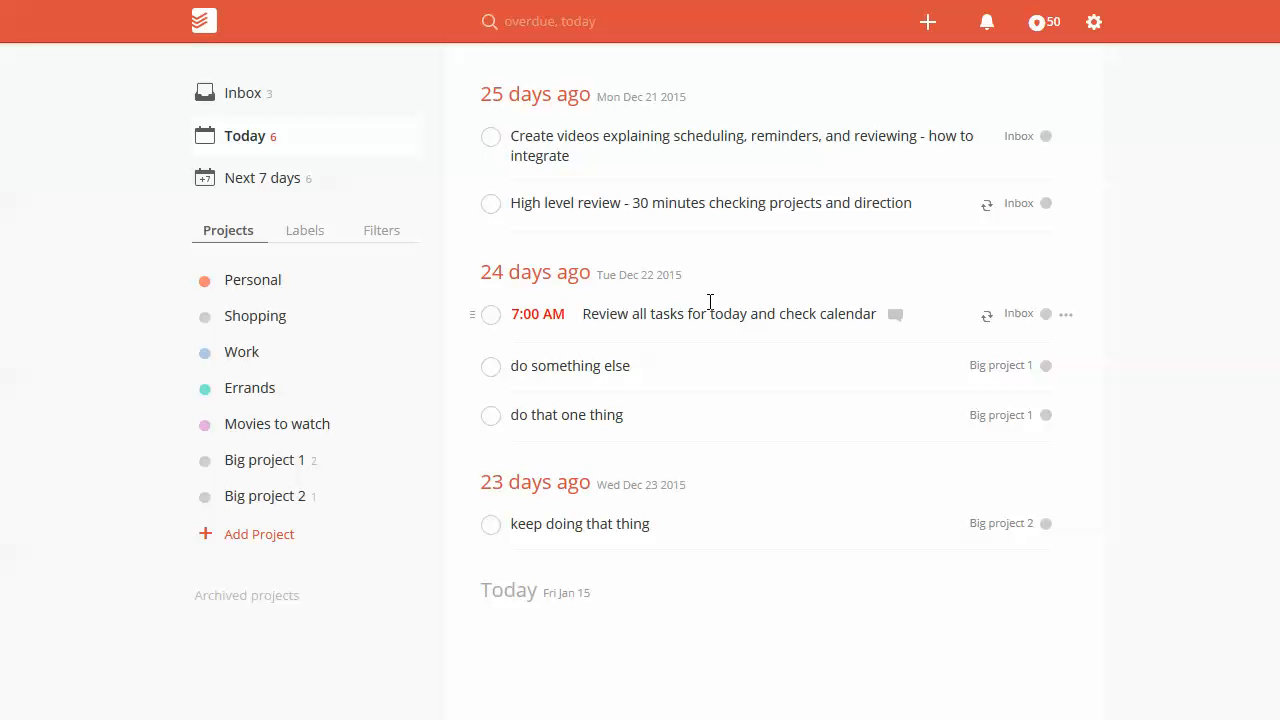
{"action": "mouse_move", "coordinate": [571, 305]}
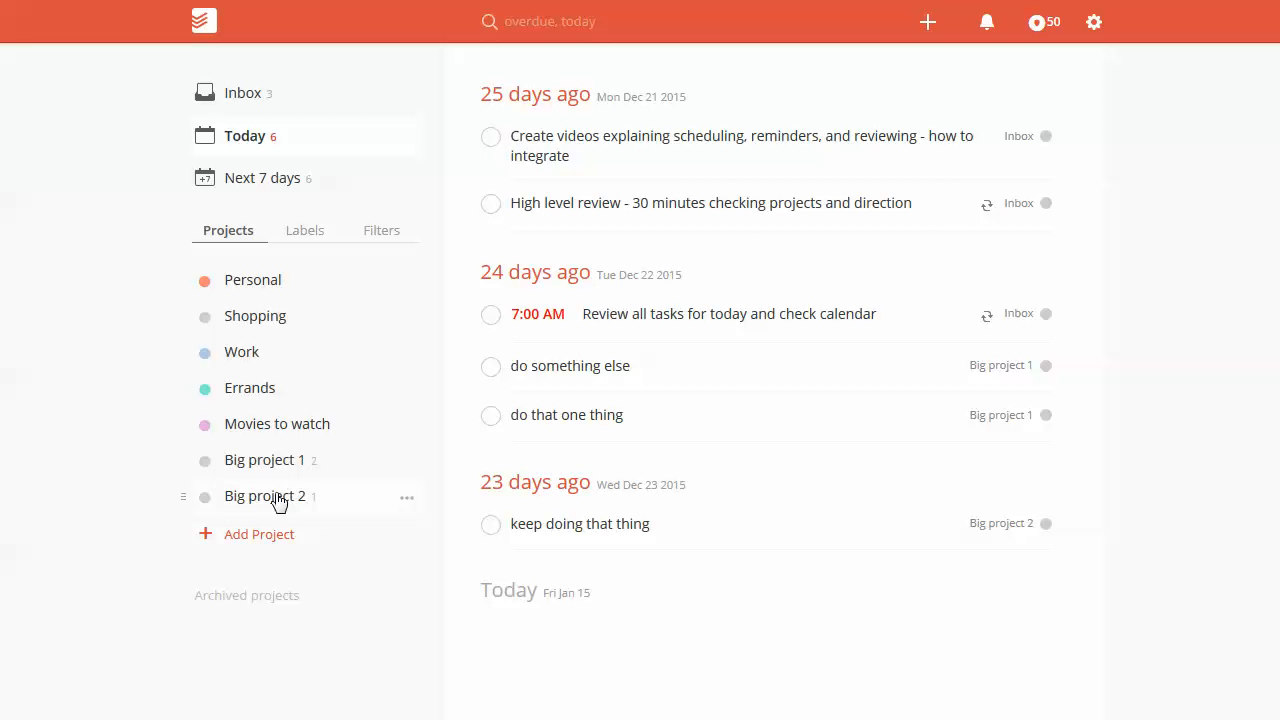
{"action": "mouse_move", "coordinate": [228, 230]}
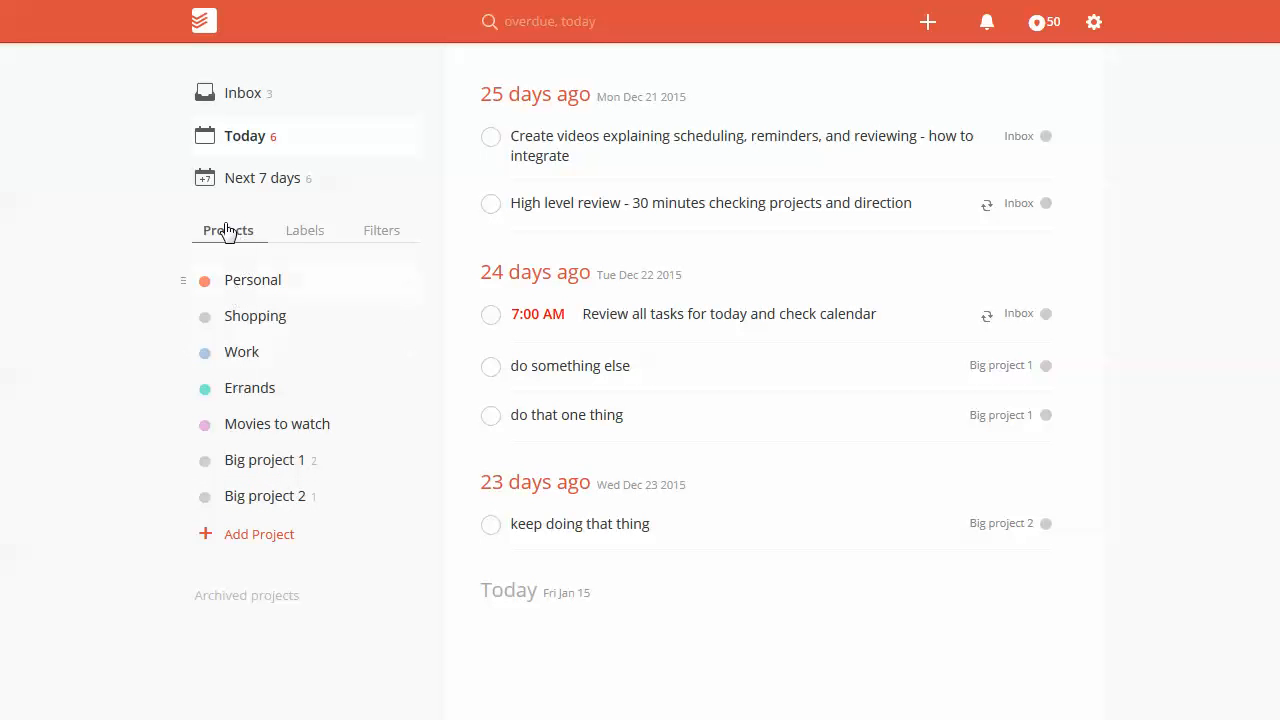
Open Big project 2 and show its completed tasks, which are empty
{"action": "left_click", "coordinate": [266, 496]}
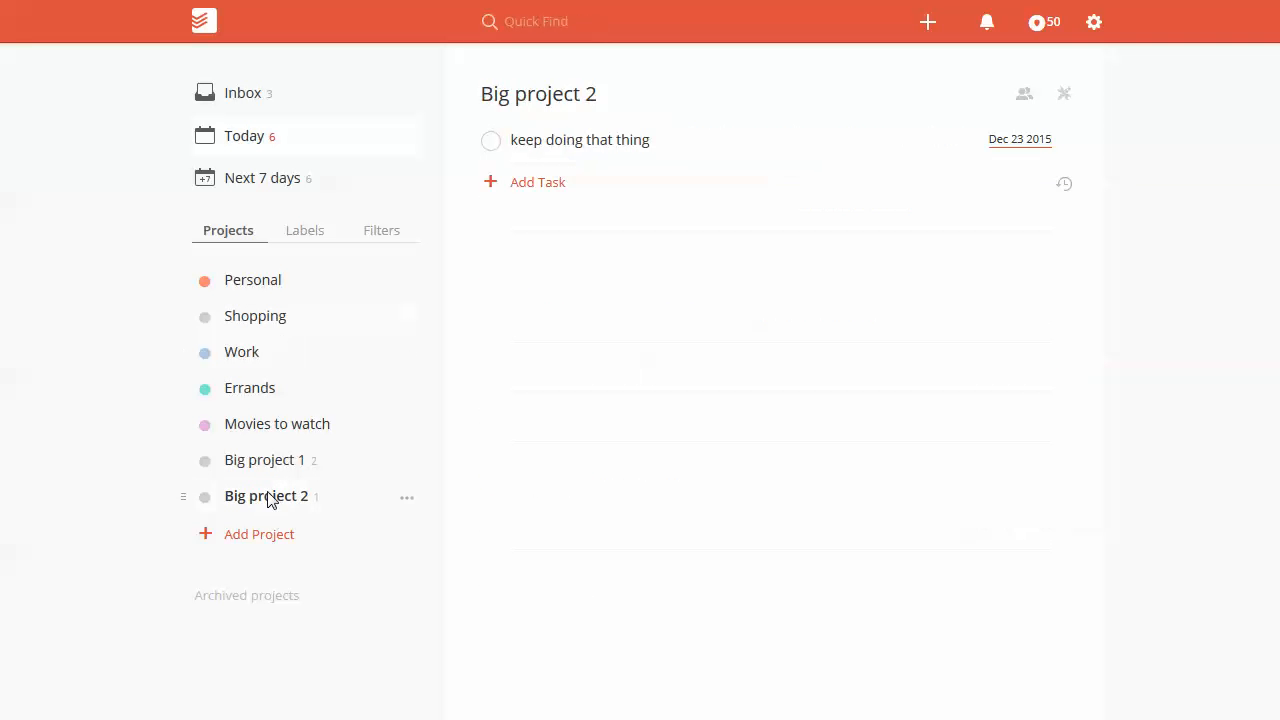
{"action": "mouse_move", "coordinate": [1064, 186]}
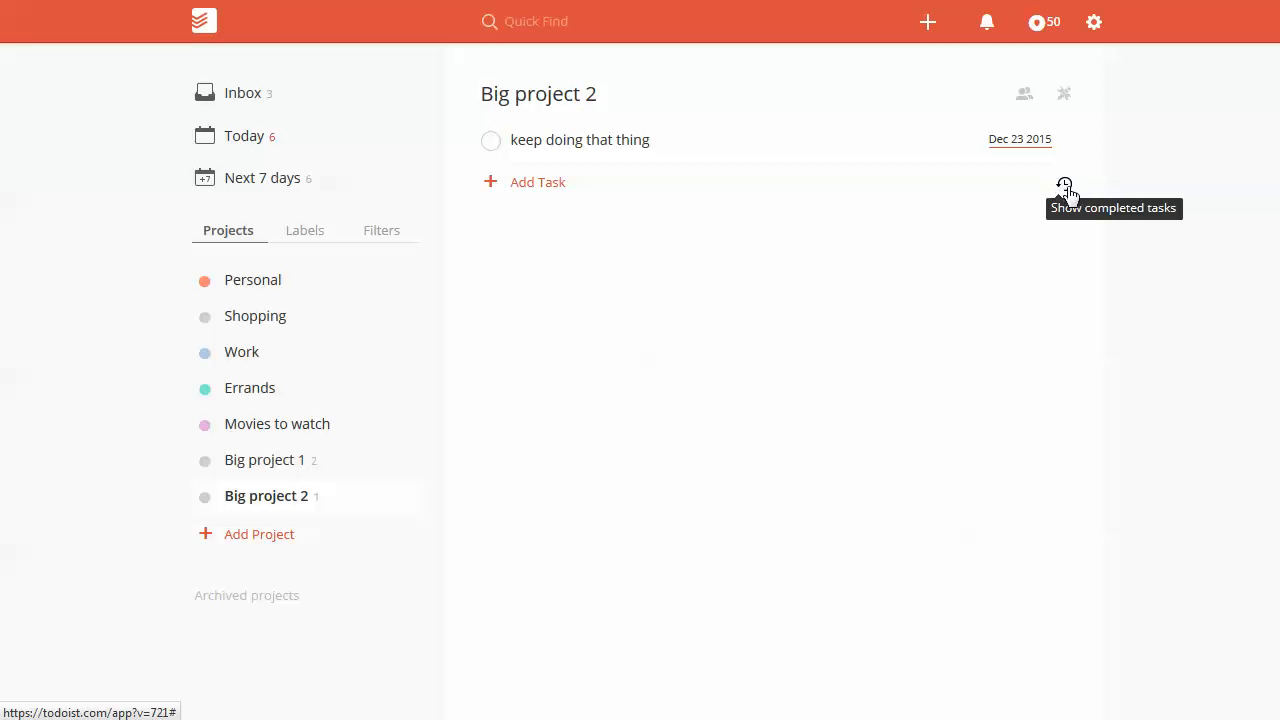
{"action": "mouse_move", "coordinate": [1066, 186]}
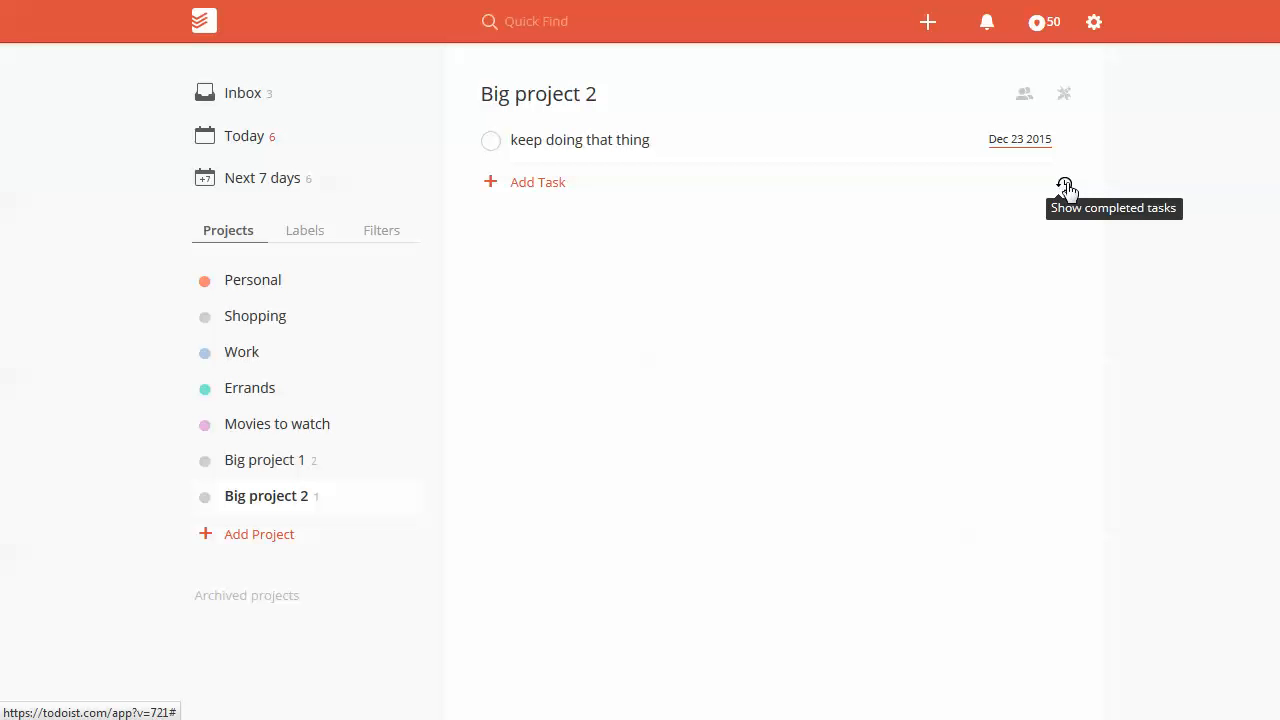
{"action": "left_click", "coordinate": [1064, 93]}
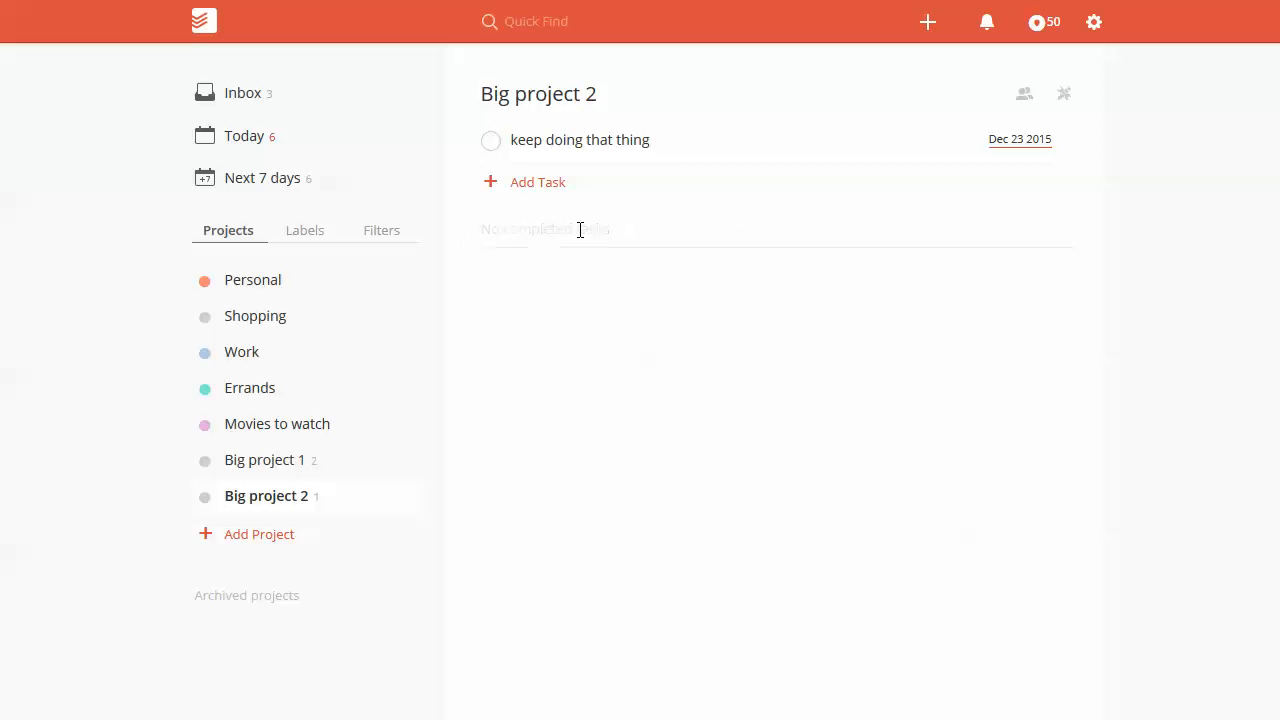
Add a 'test' task to Big project 2, complete it, and return to Today
{"action": "left_click", "coordinate": [538, 182]}
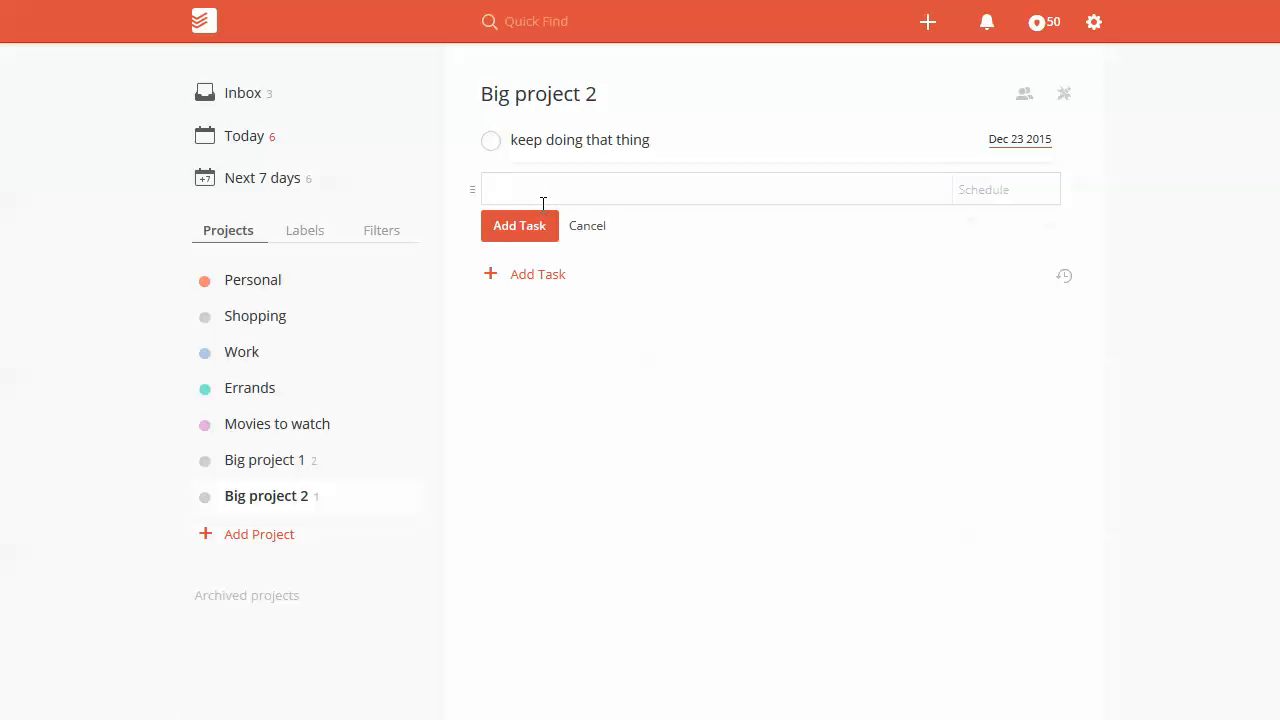
{"action": "type", "text": "test"}
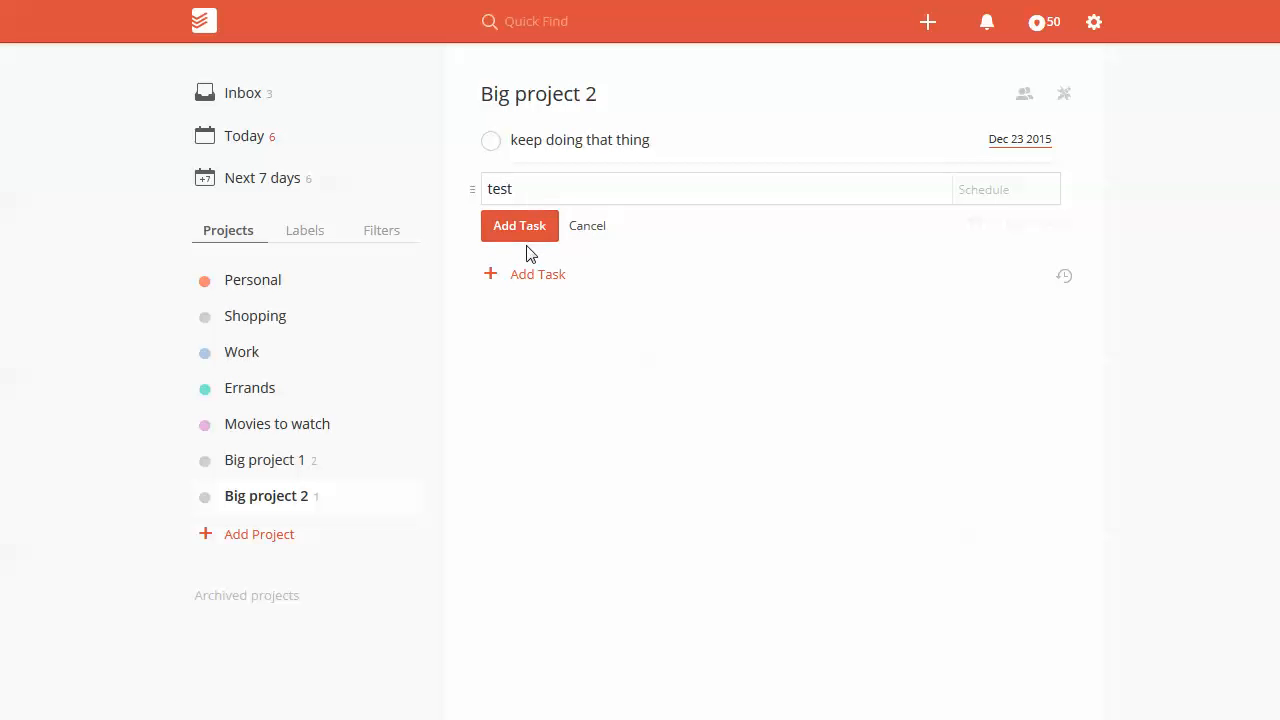
{"action": "left_click", "coordinate": [519, 225]}
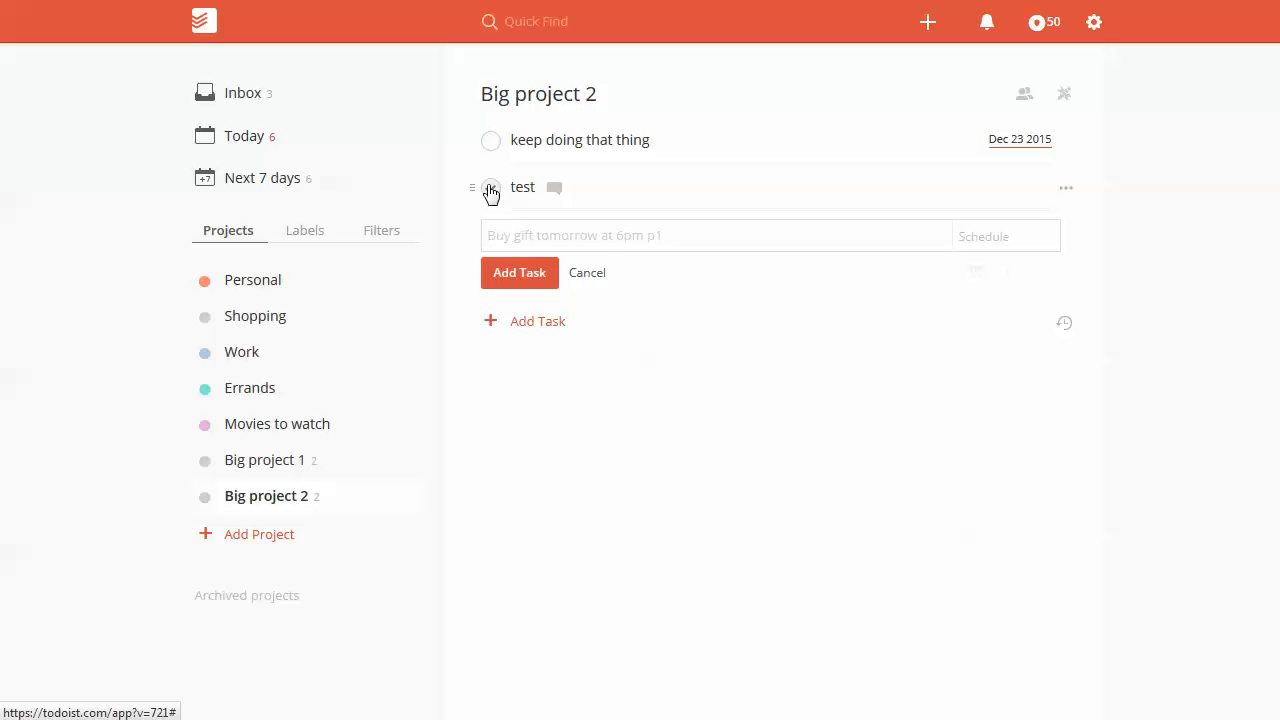
{"action": "left_click", "coordinate": [491, 188]}
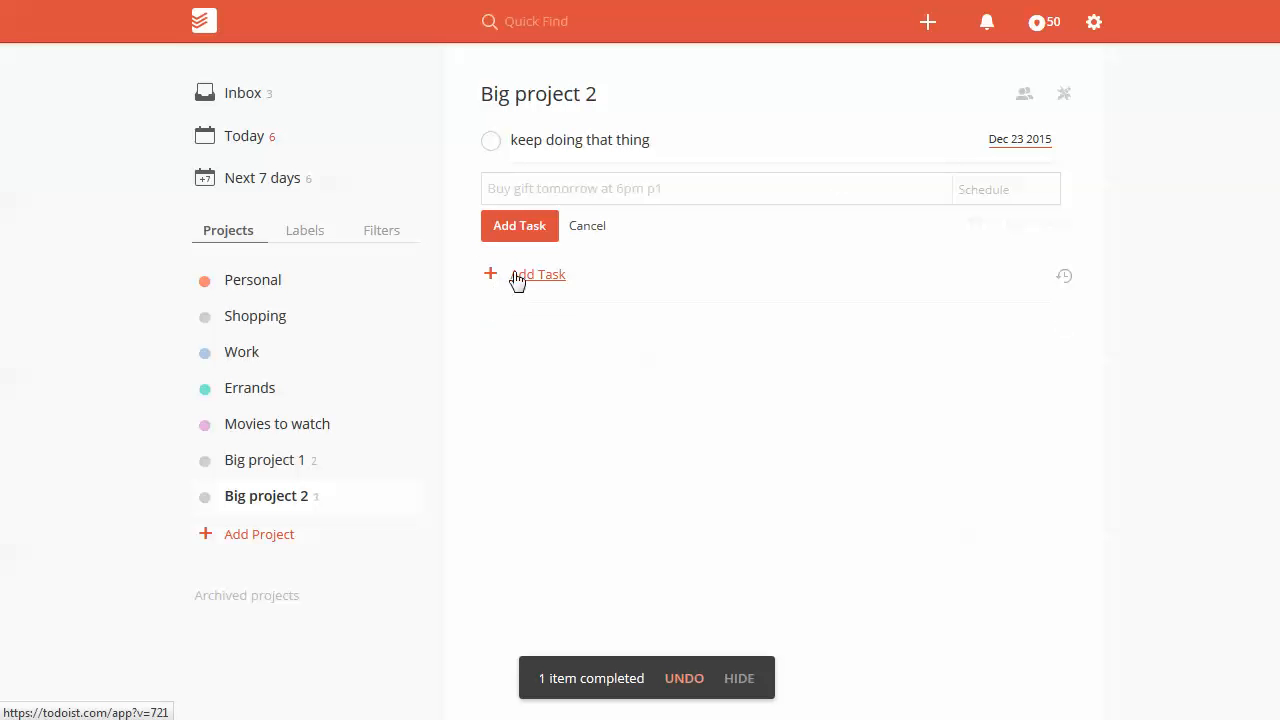
{"action": "left_click", "coordinate": [243, 135]}
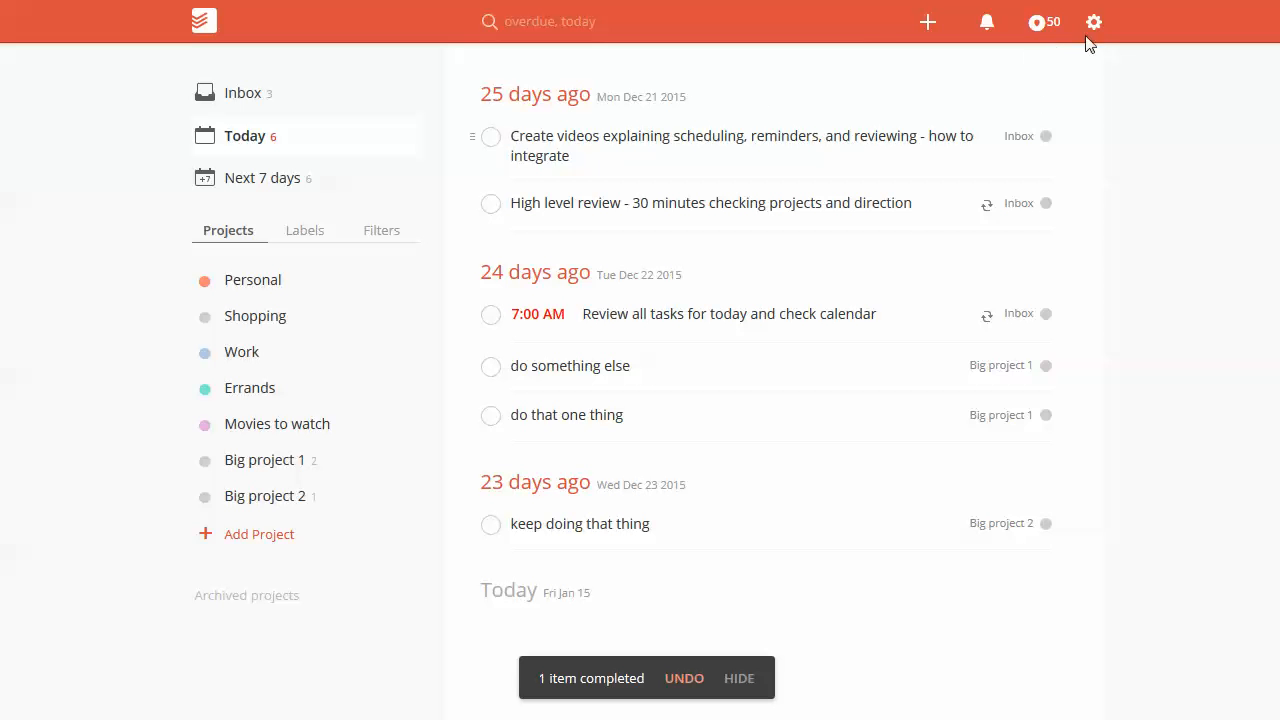
From the karma summary showing 4 completed tasks, choose View All to hit the premium notice
{"action": "left_click", "coordinate": [1097, 22]}
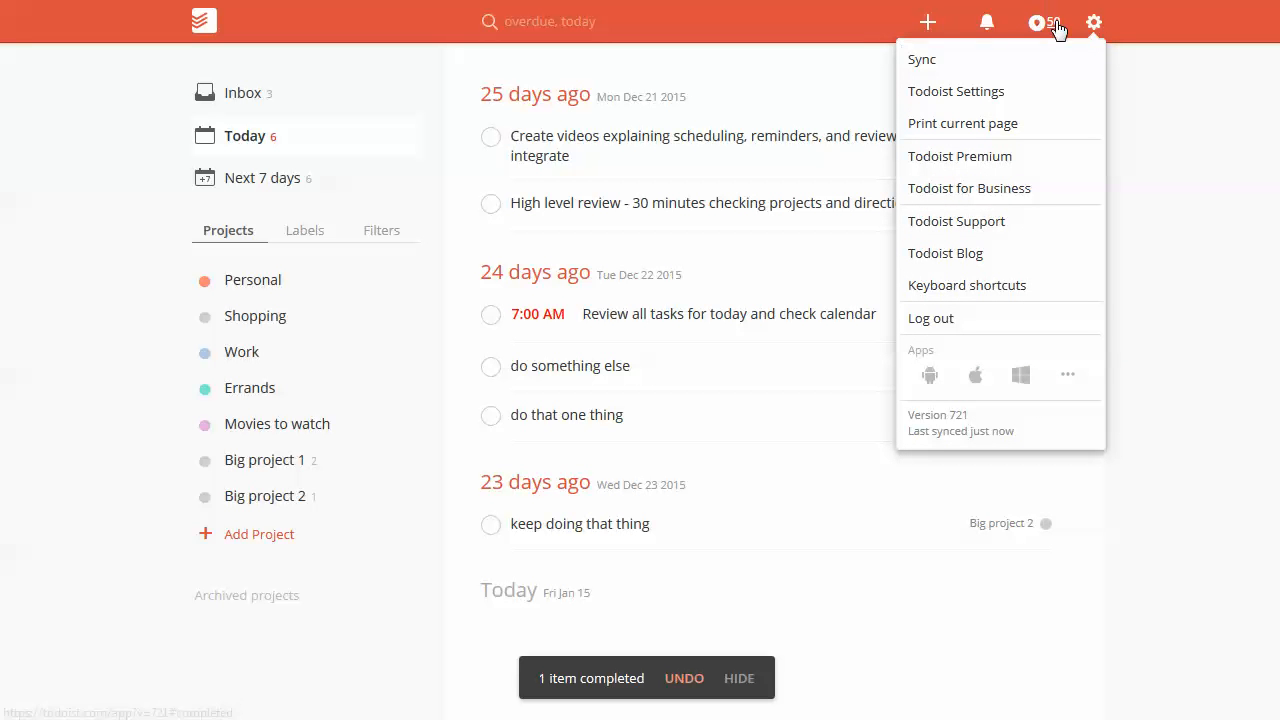
{"action": "left_click", "coordinate": [1039, 22]}
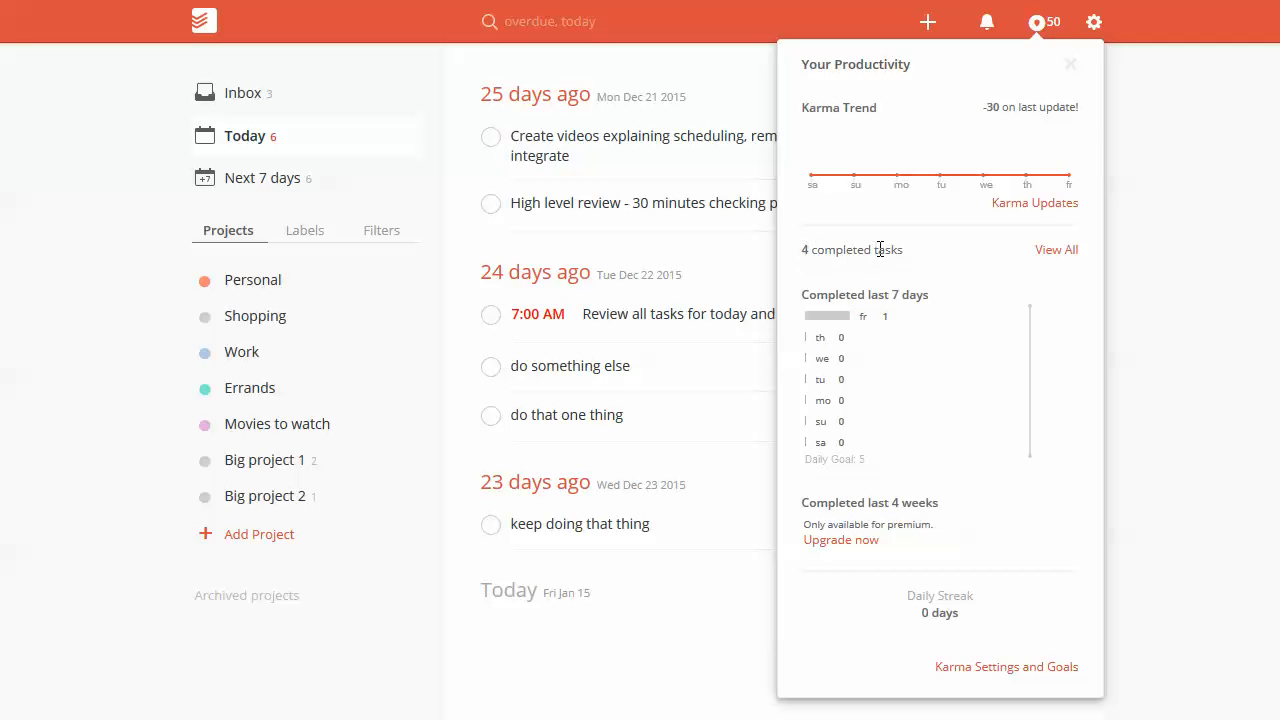
{"action": "left_click", "coordinate": [1056, 249]}
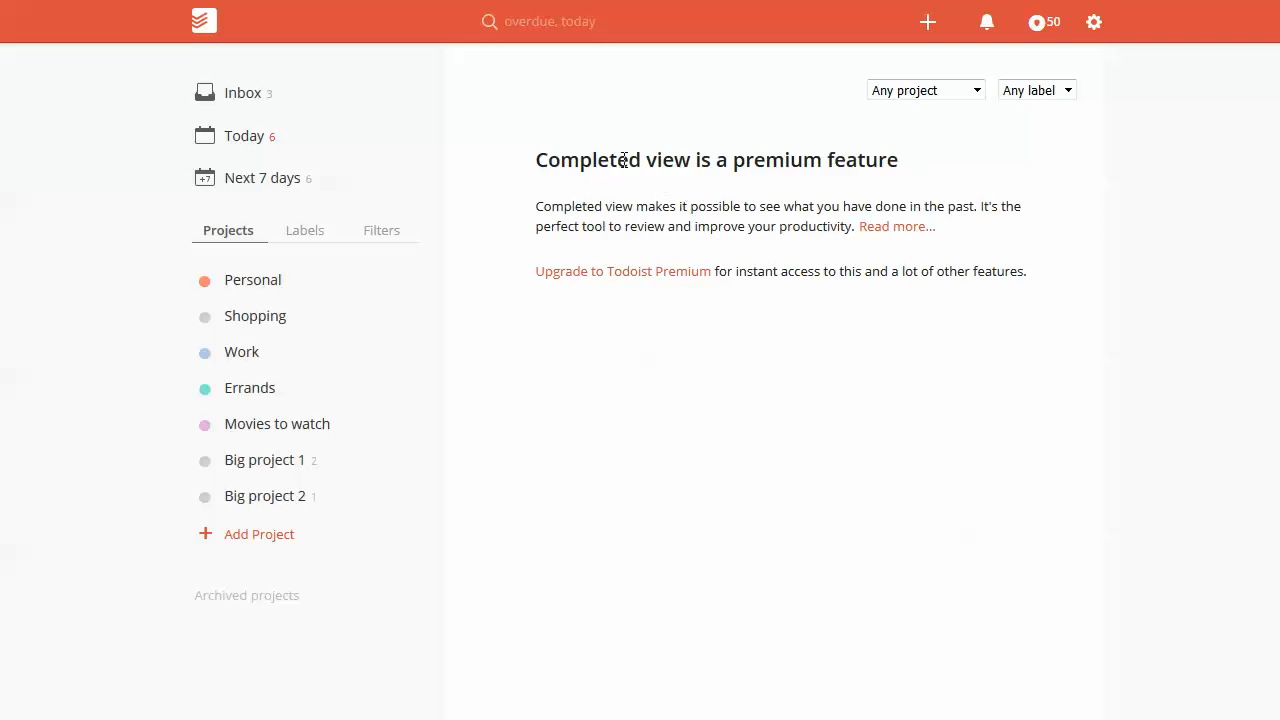
Highlight the premium notice heading, then reopen Big project 2's task list
{"action": "double_click", "coordinate": [857, 159]}
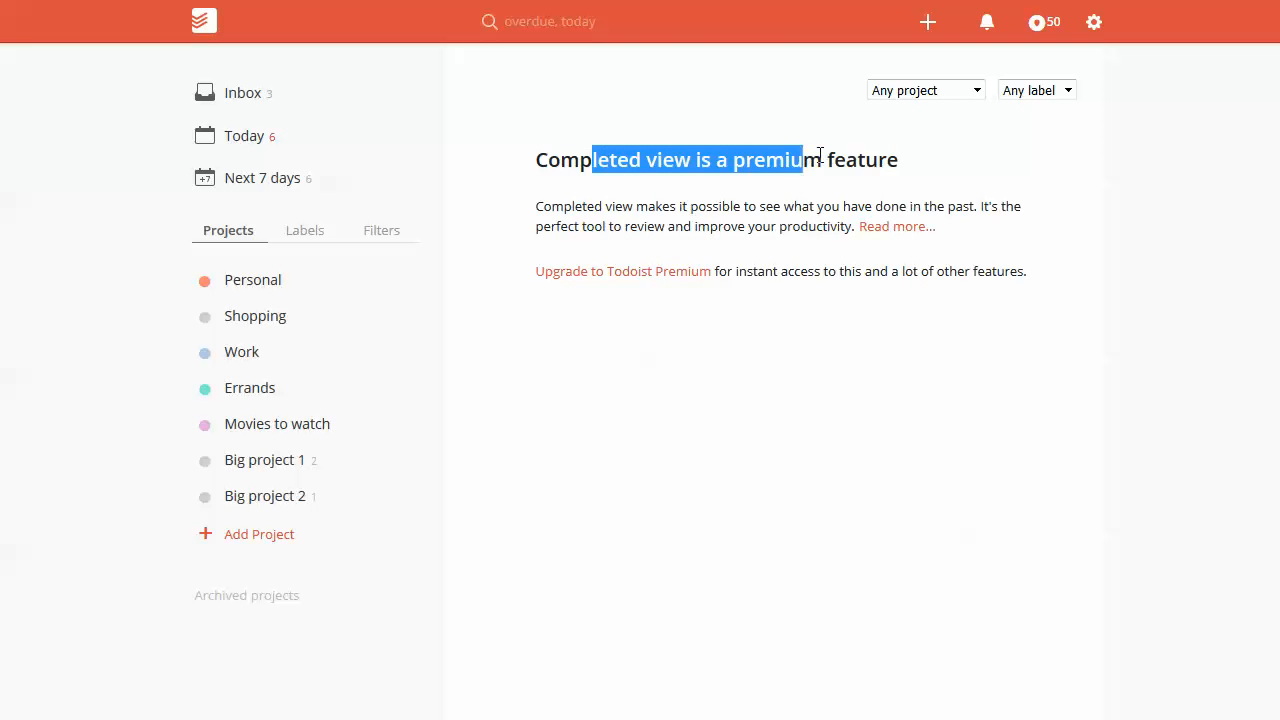
{"action": "left_click_drag", "start_coordinate": [808, 159], "coordinate": [855, 159]}
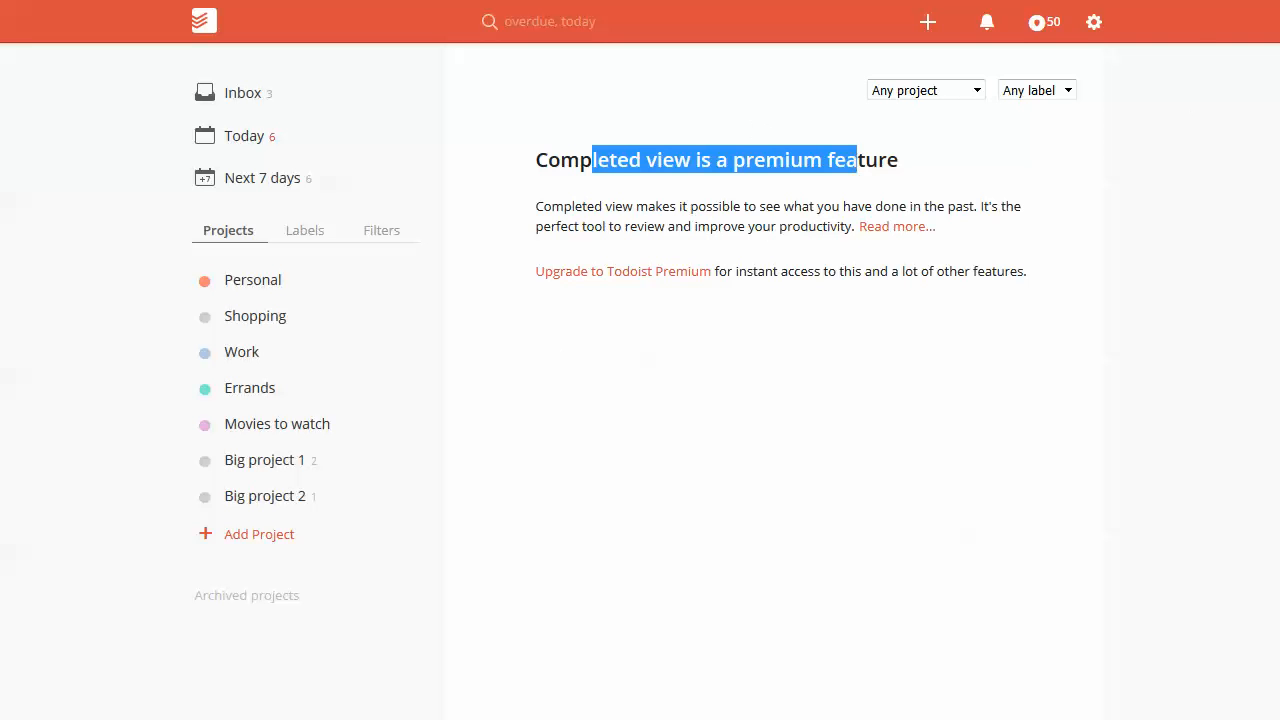
{"action": "mouse_move", "coordinate": [836, 207]}
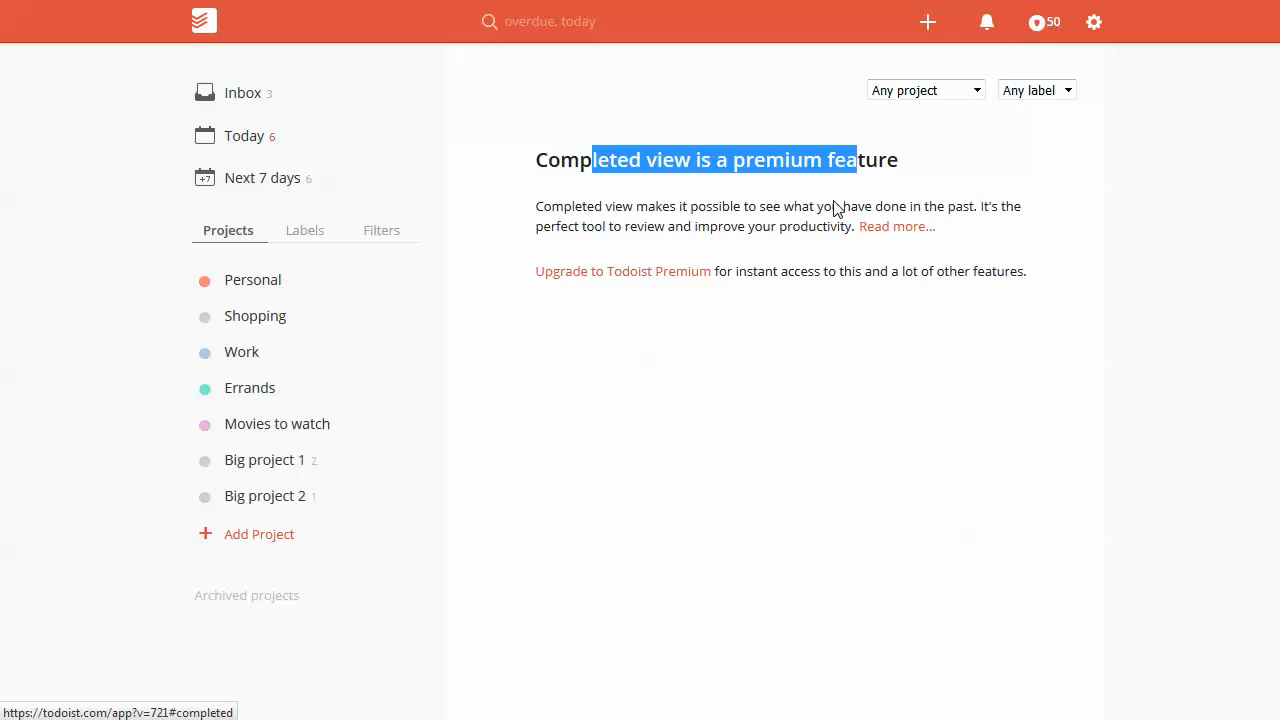
{"action": "left_click", "coordinate": [265, 496]}
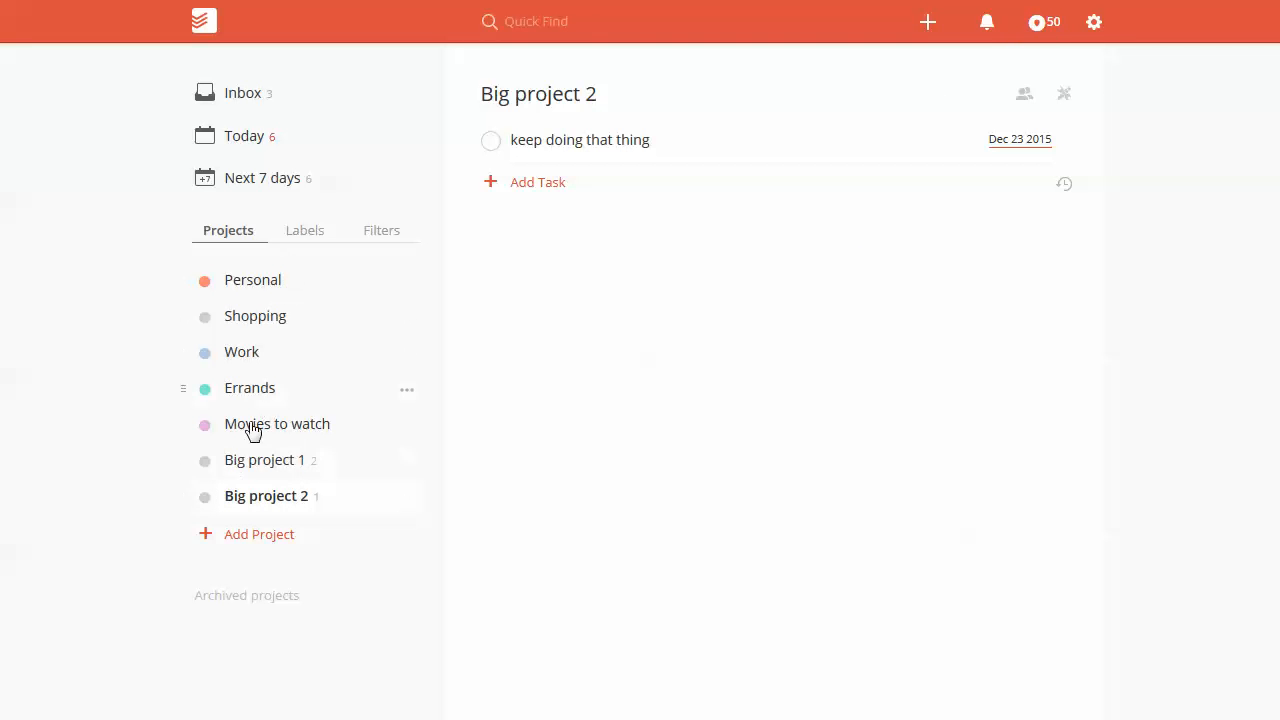